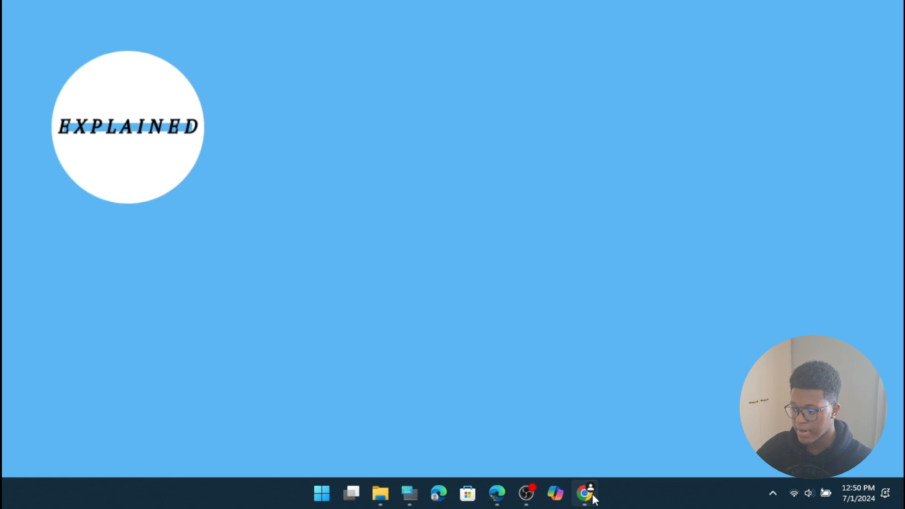
- Launch Chrome and show the Extensions submenu from the three-dot menu
click(585, 494)
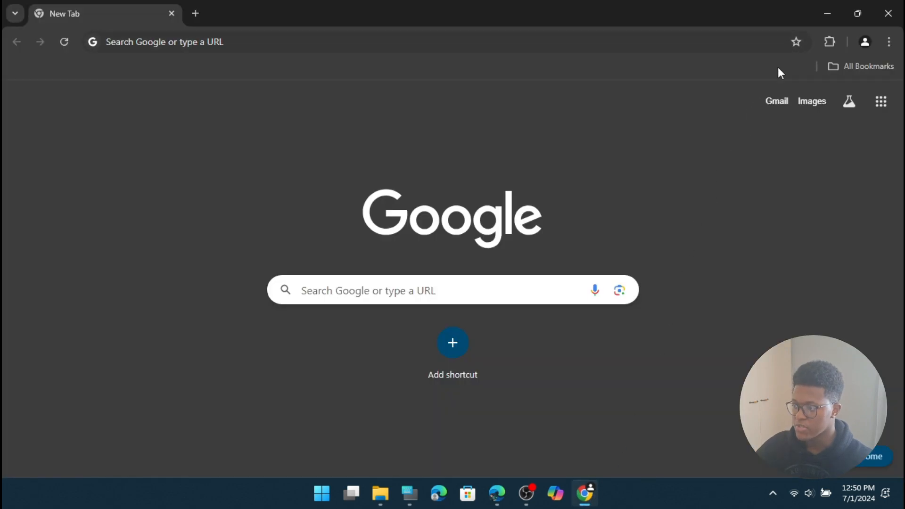
mouse_move(889, 41)
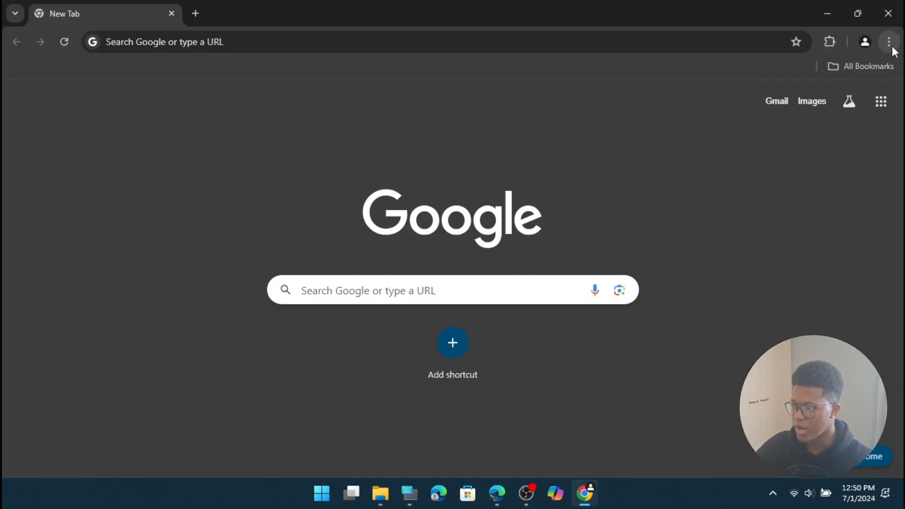
click(890, 42)
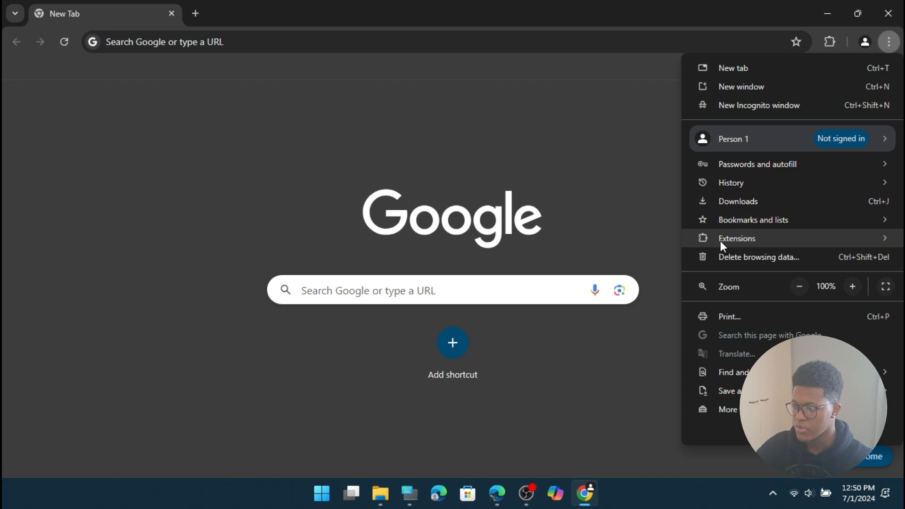
click(738, 238)
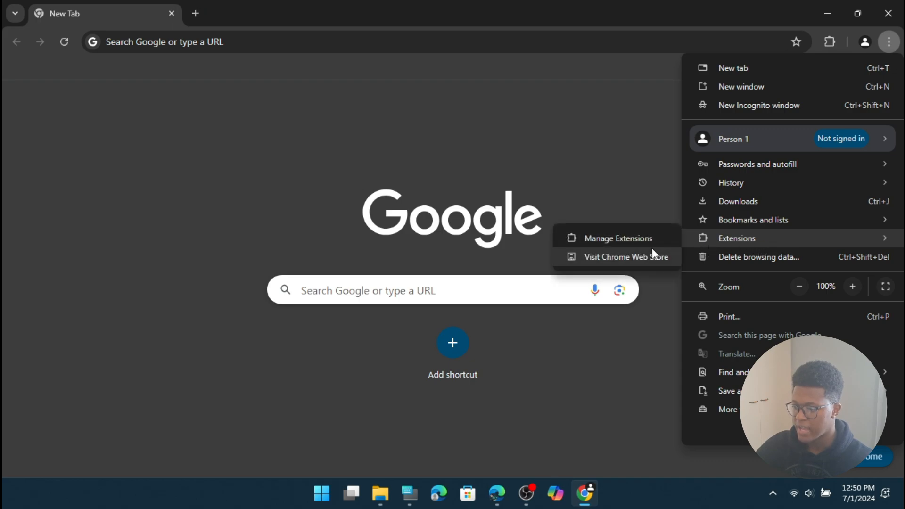
mouse_move(653, 264)
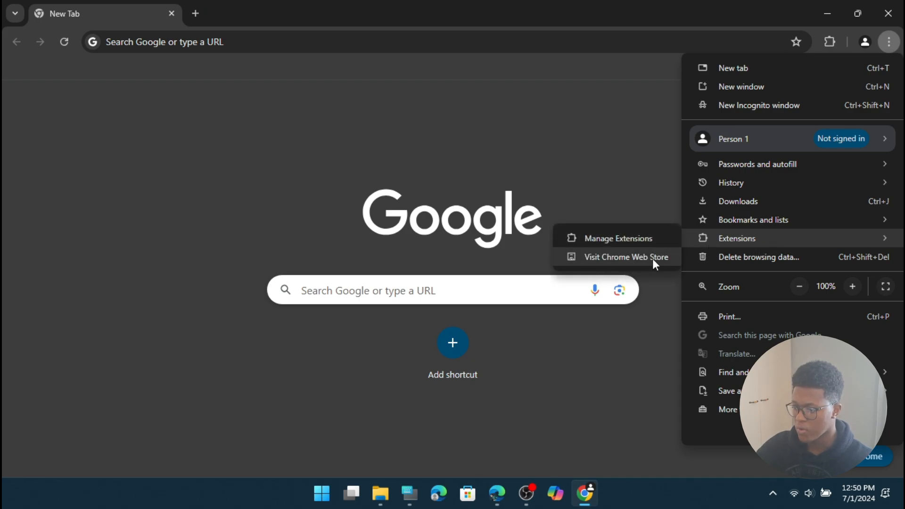
- Visit the Chrome Web Store and search it for 'microsoft copilot'
click(627, 257)
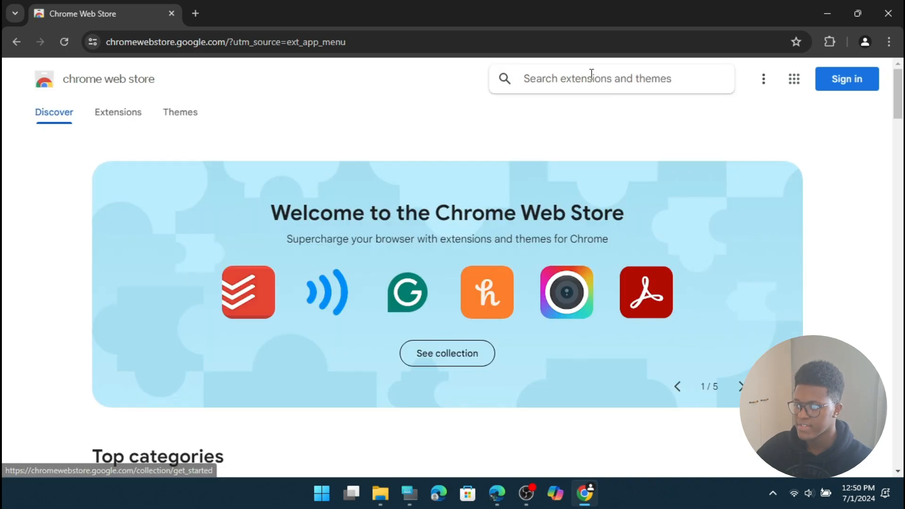
text(microsoft copilot)
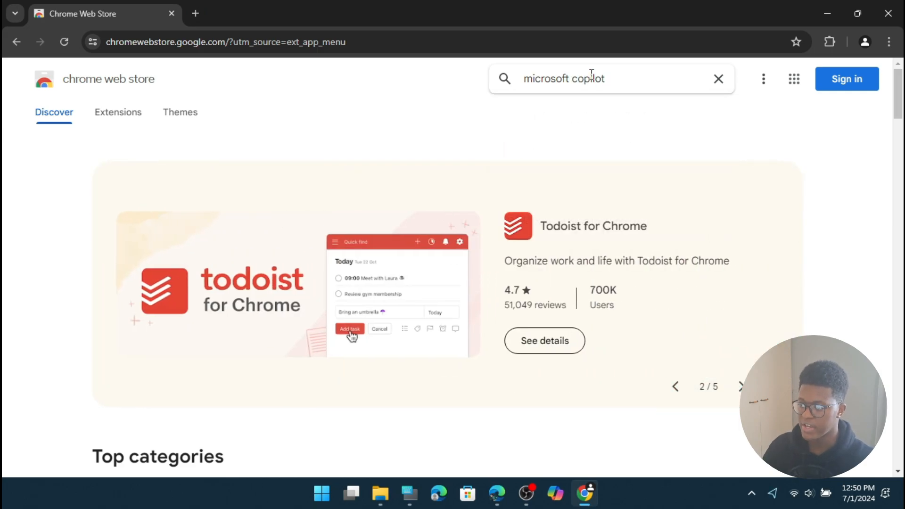
key(Enter)
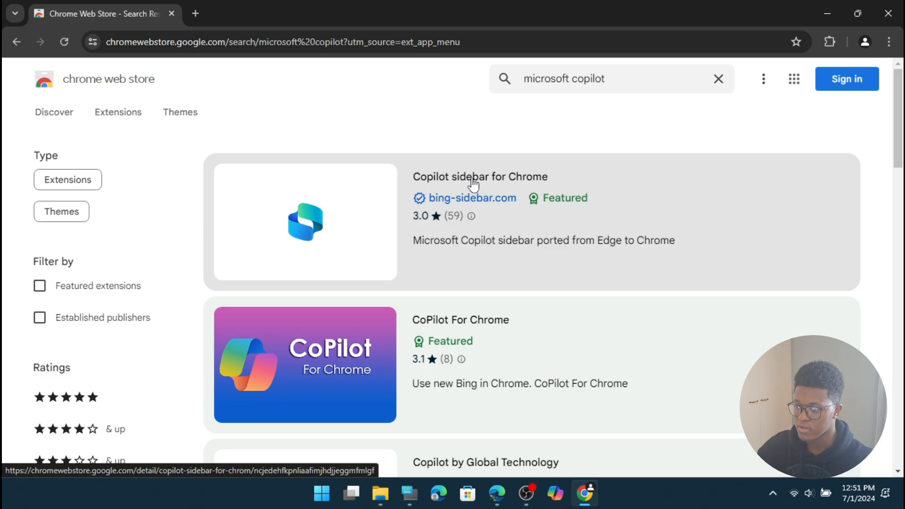
- Open the Copilot sidebar for Chrome listing and choose Add to Chrome
click(480, 176)
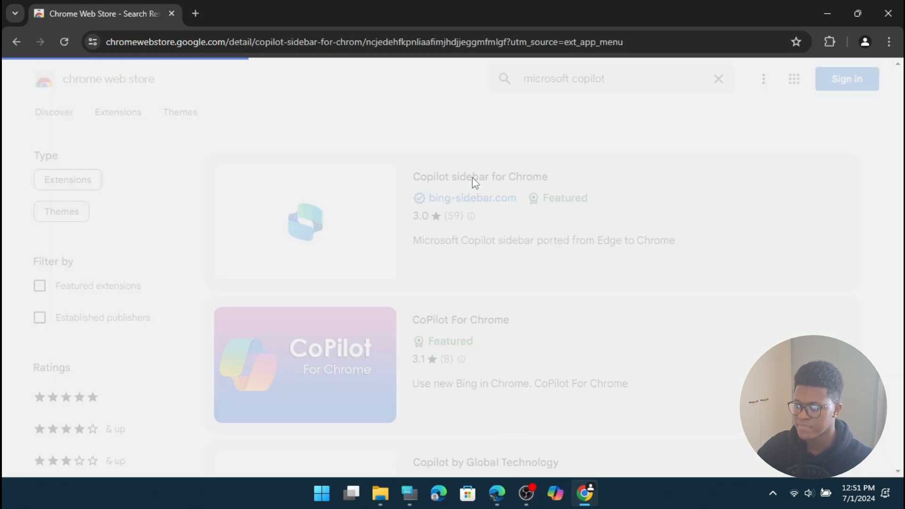
click(479, 176)
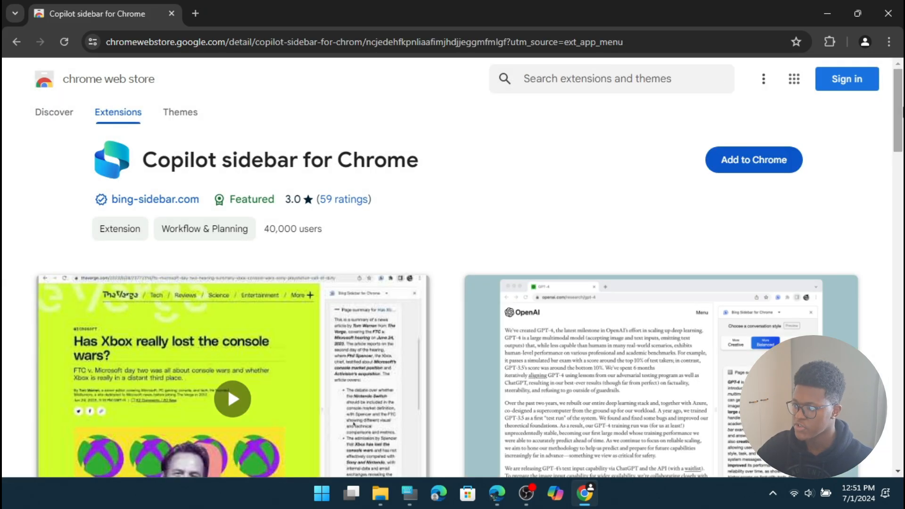
scroll(down, 3)
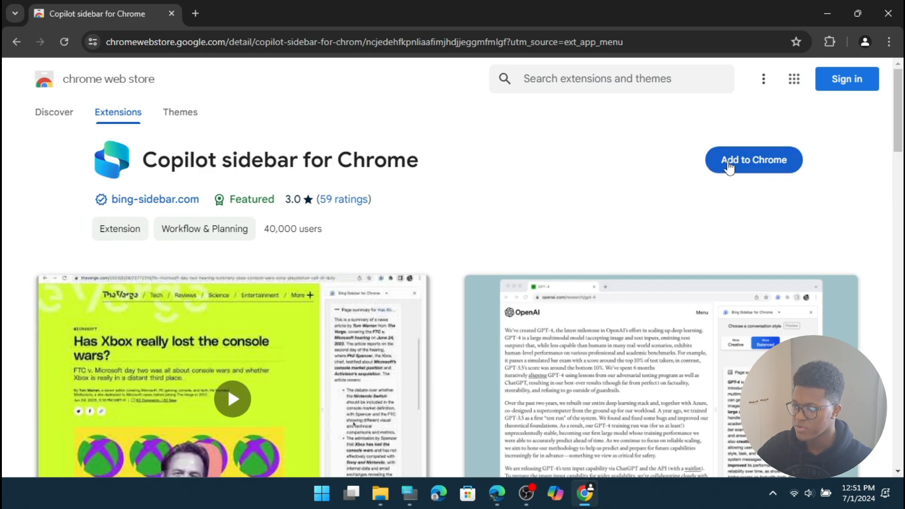
click(753, 160)
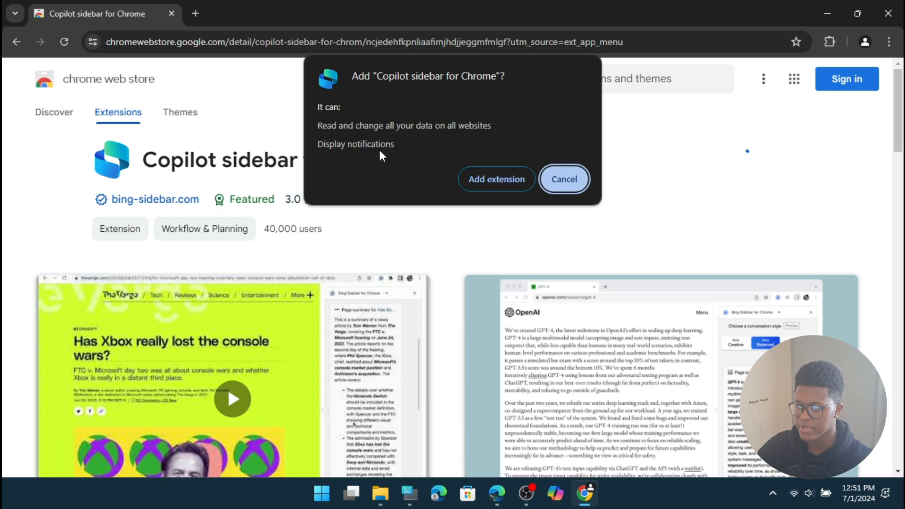
- Confirm Add extension and continue past the first step of the bing-sidebar.com setup guide
click(496, 179)
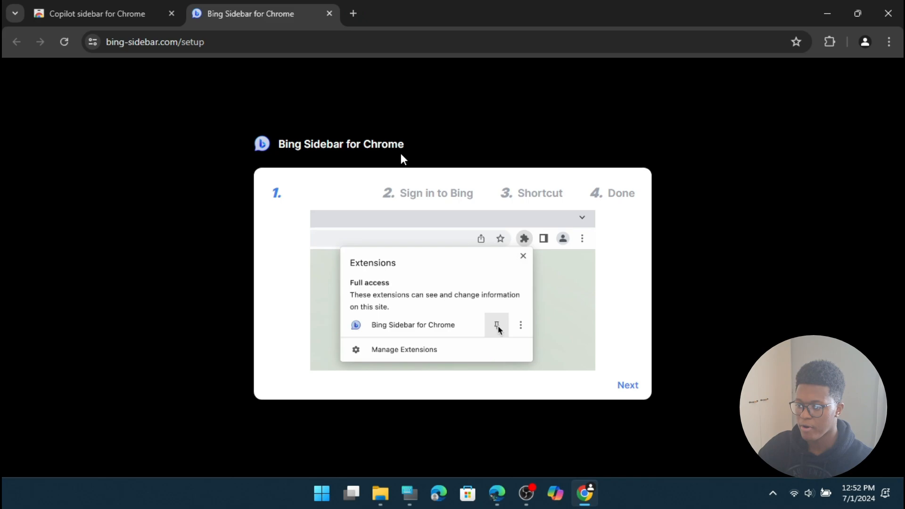
click(497, 324)
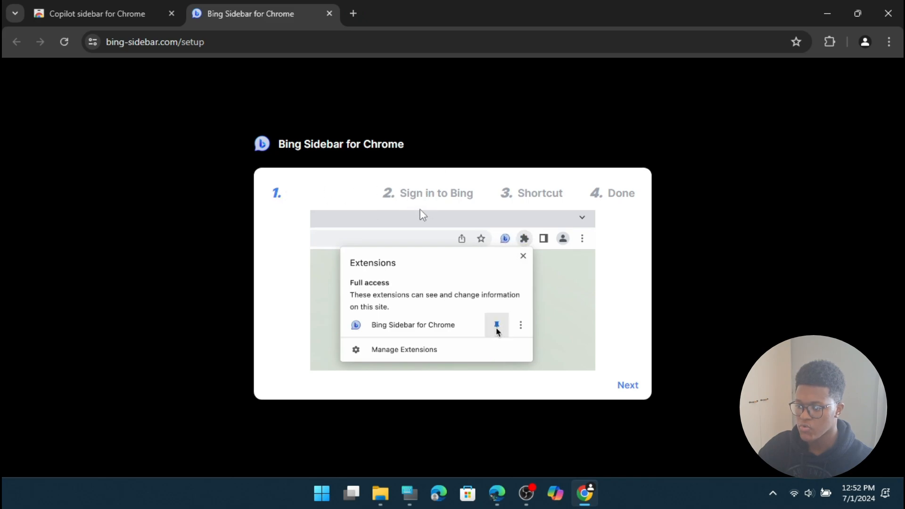
click(496, 325)
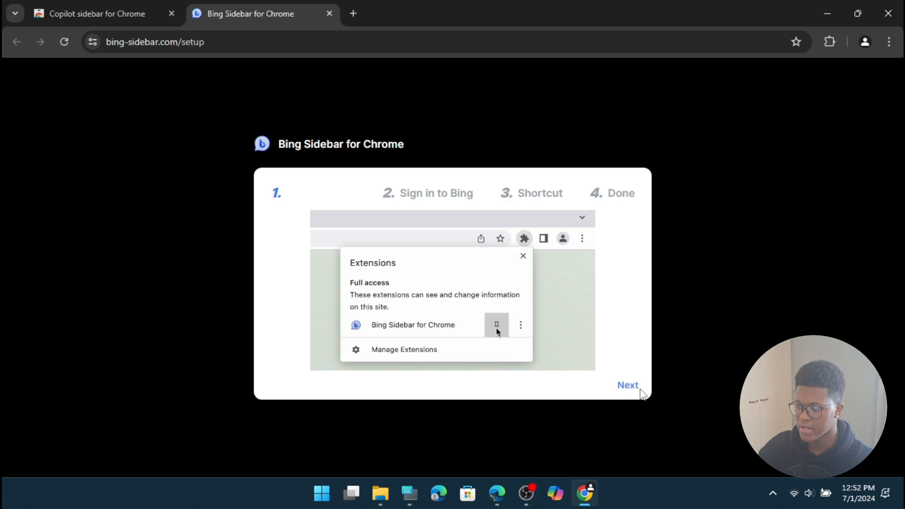
click(628, 385)
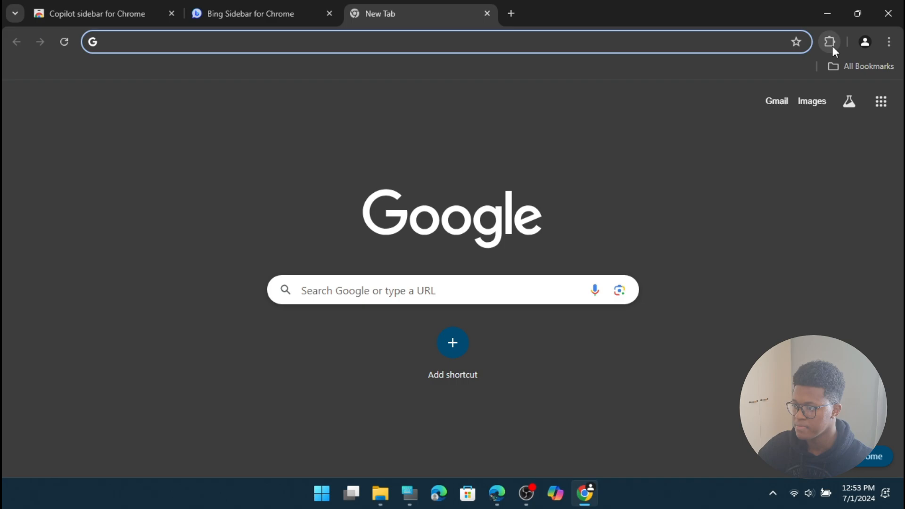
- Pin Copilot sidebar for Chrome to the toolbar and open its side panel
click(828, 41)
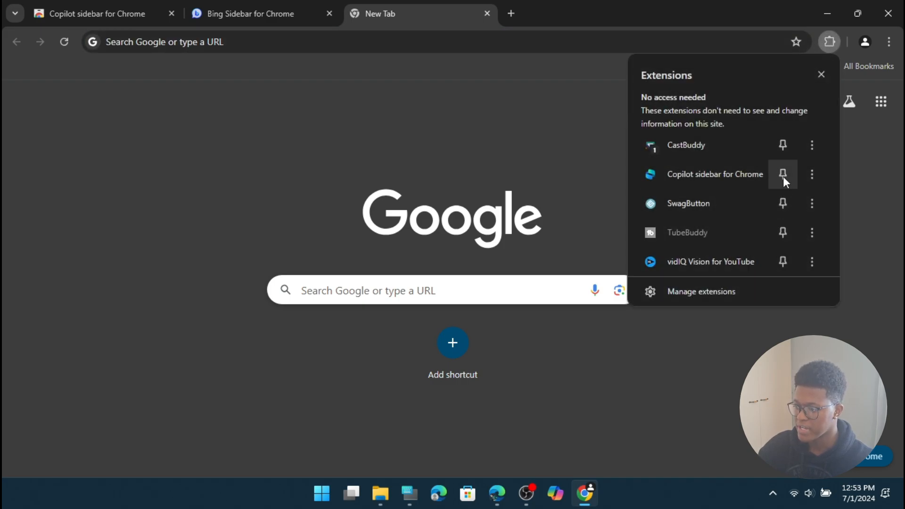
click(782, 174)
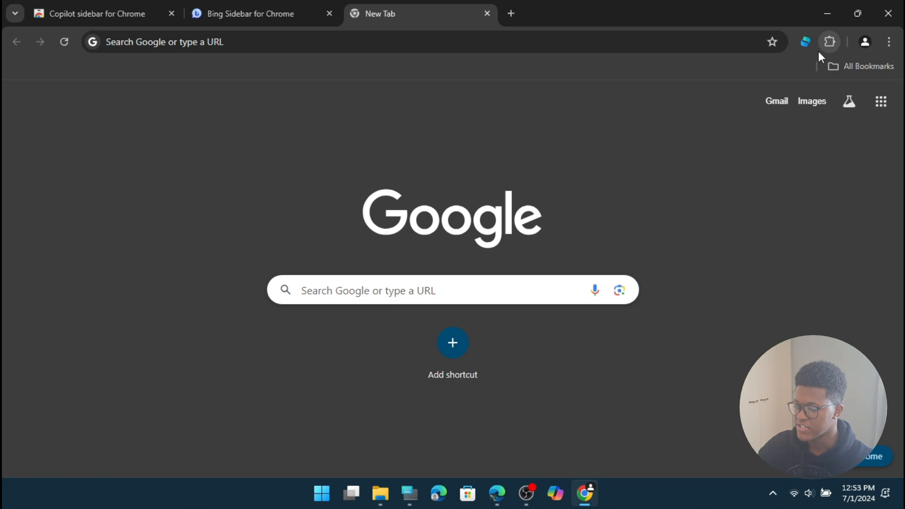
click(798, 42)
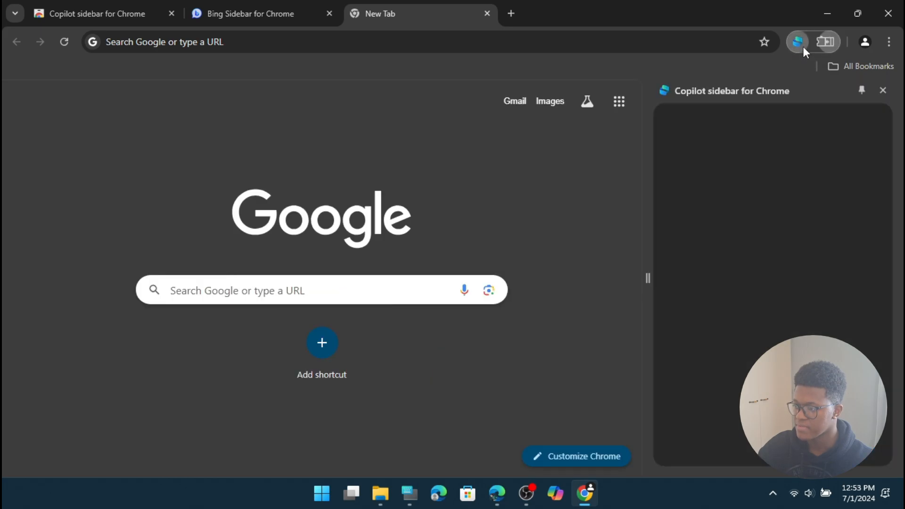